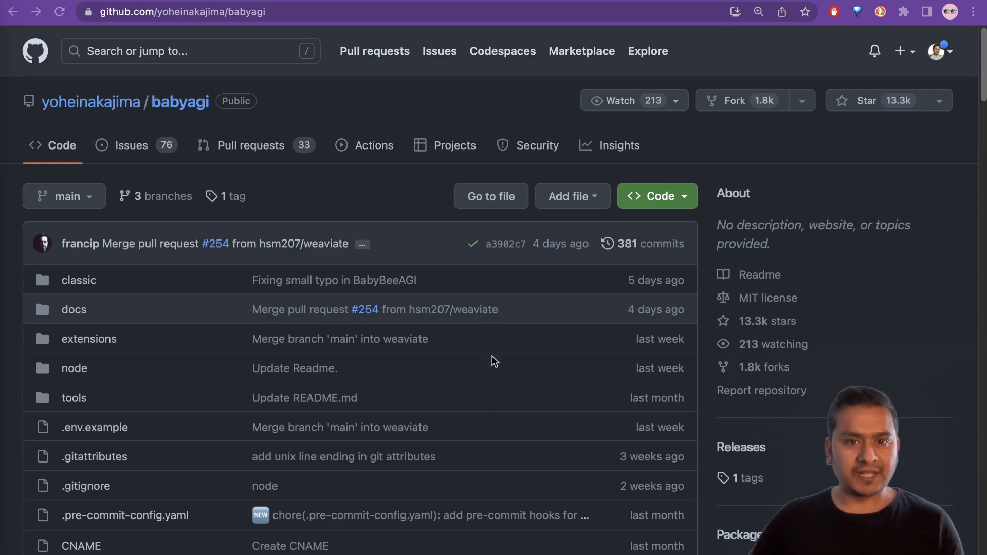
Step: Scroll through the original babyagi README overview
scroll("down", 3)
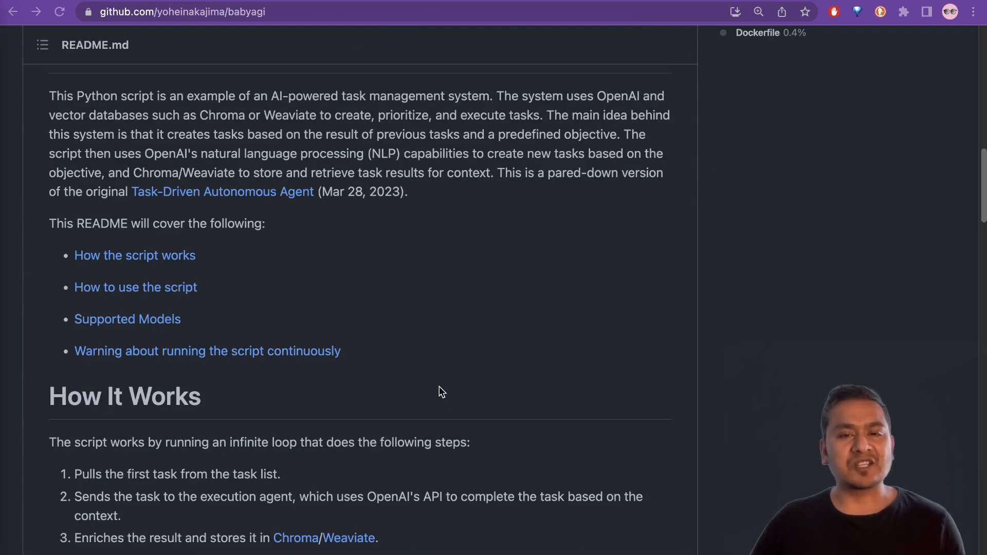
mouse_move(510, 378)
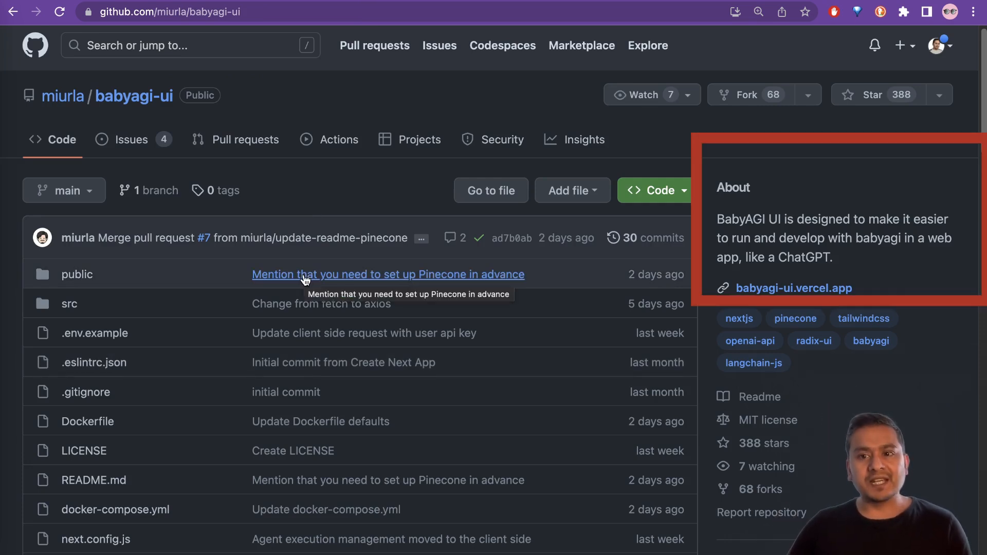
Step: Open the babyagi-ui.vercel.app link from the About section in a new tab
scroll("down", 3)
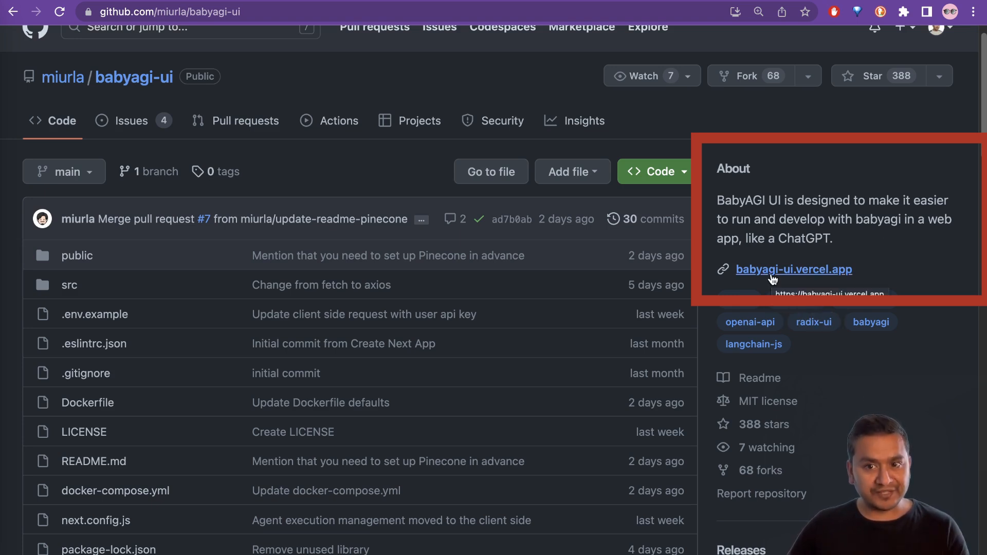
right_click(793, 269)
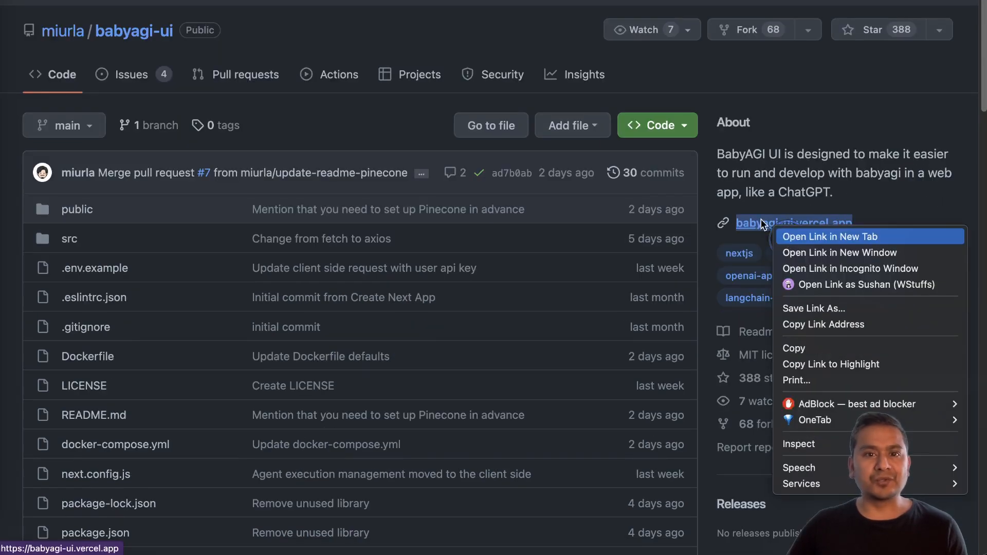
left_click(830, 236)
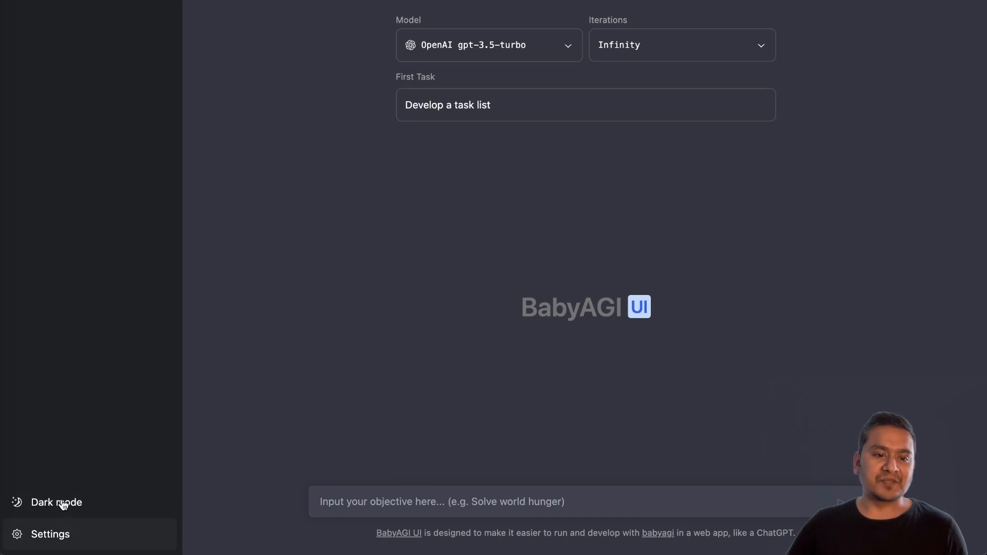
left_click(49, 534)
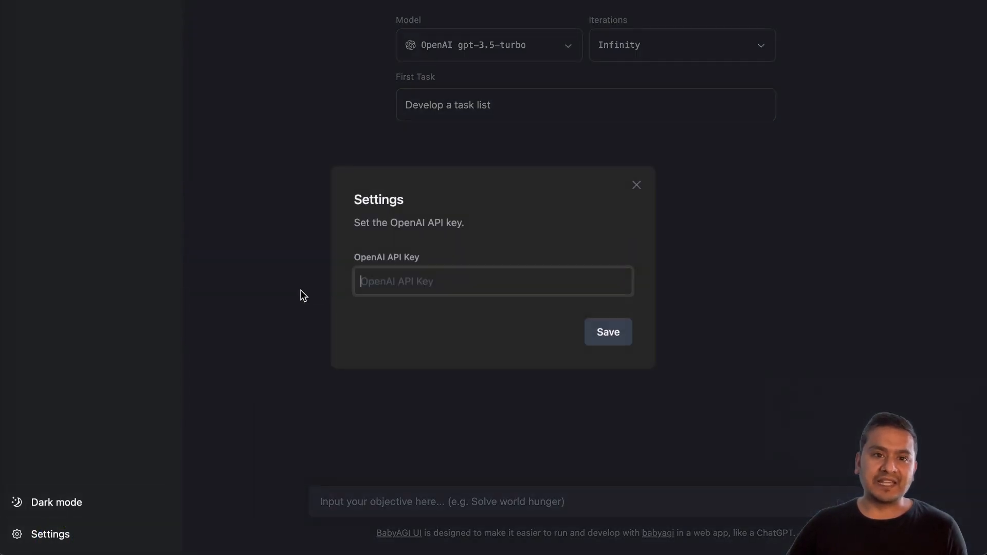
left_click(636, 184)
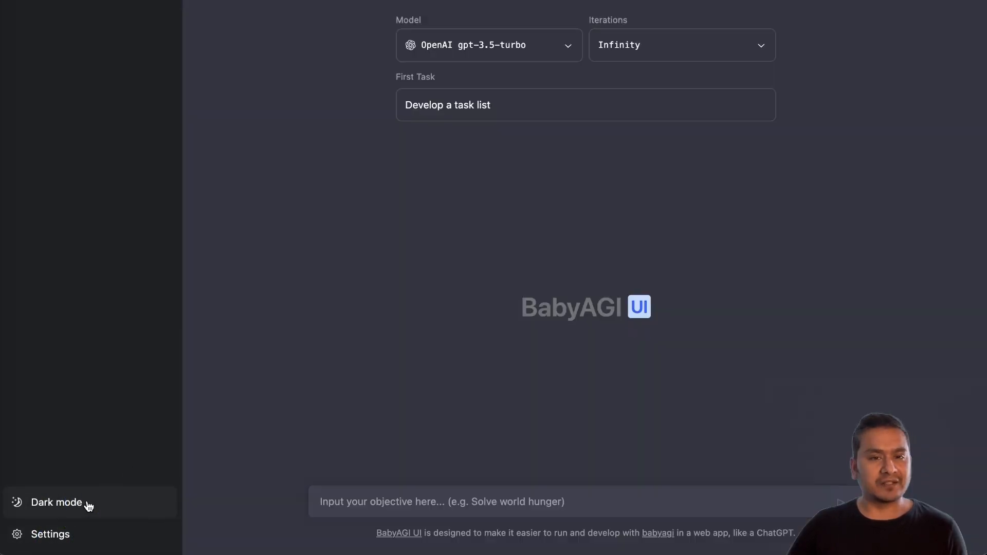
left_click(488, 45)
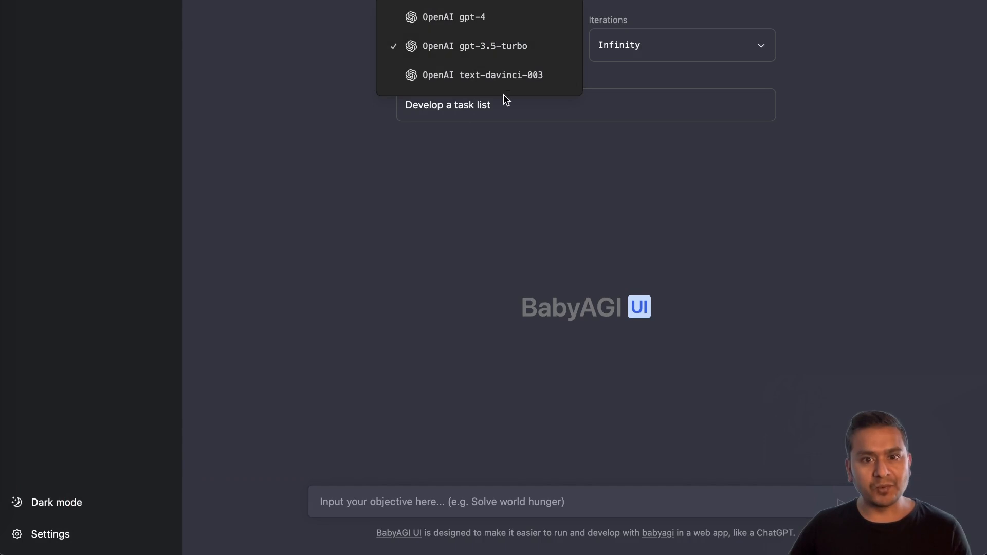
mouse_move(524, 225)
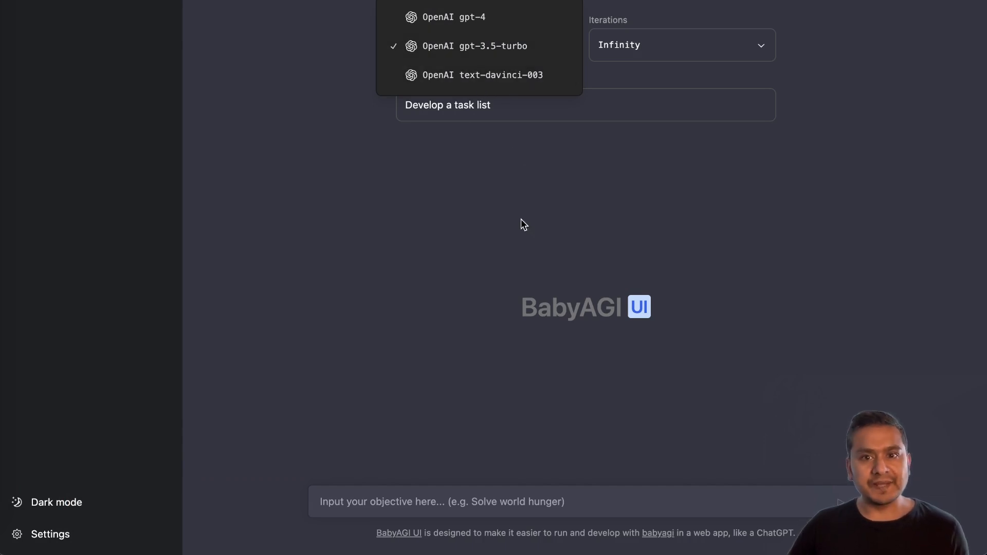
left_click(681, 45)
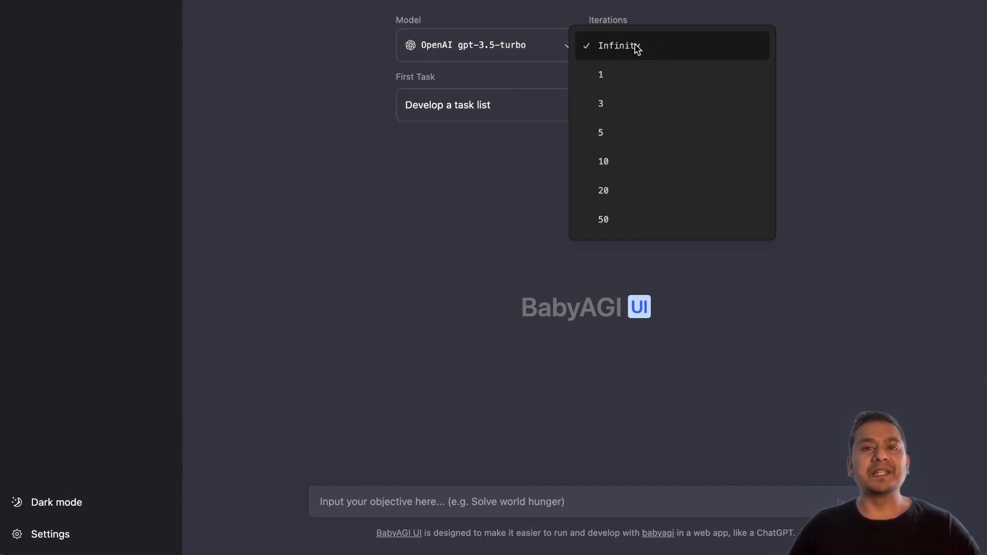
mouse_move(659, 132)
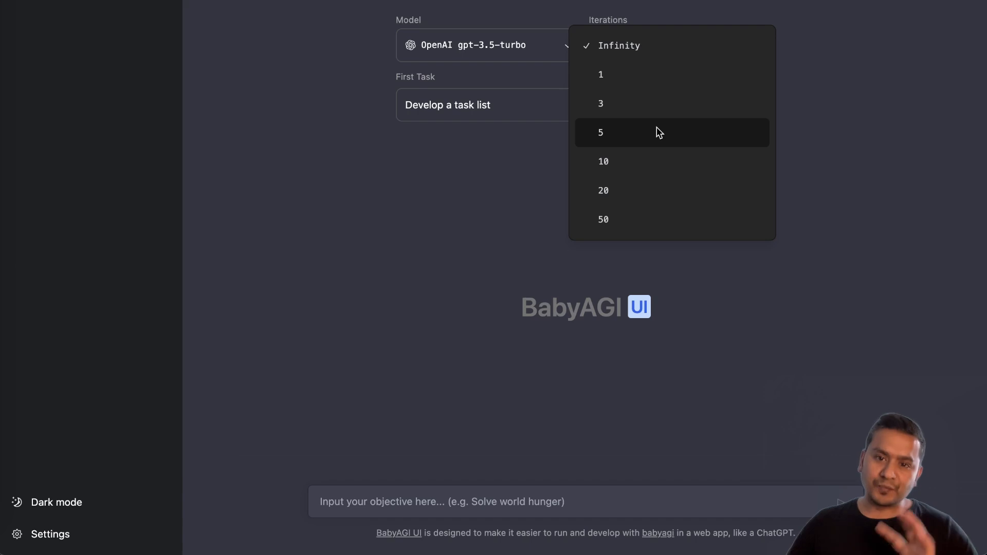
left_click(416, 80)
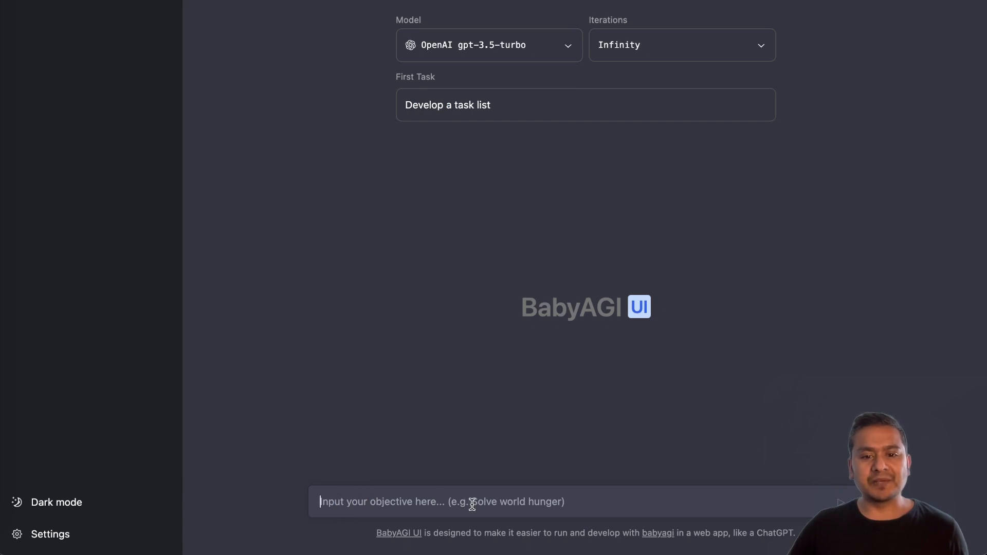
mouse_move(418, 335)
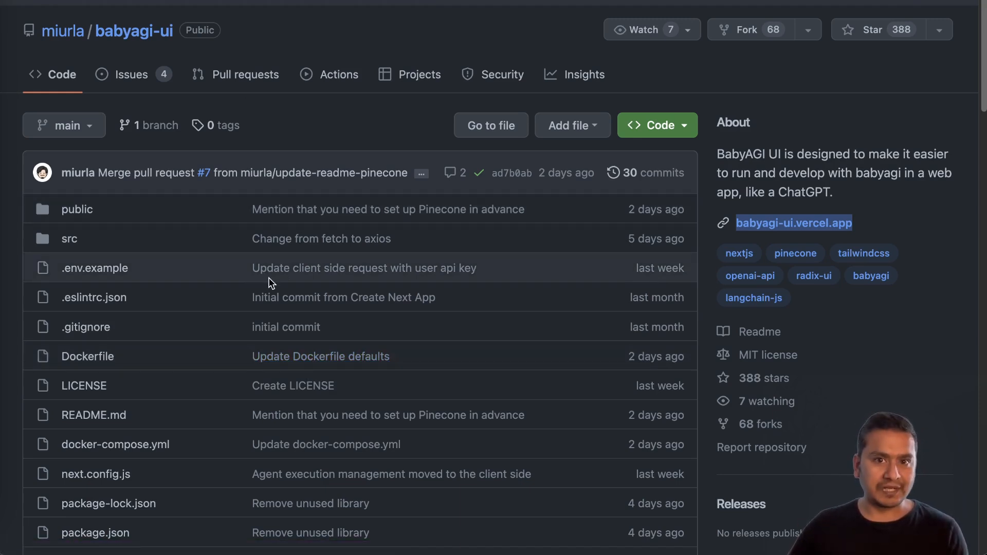
mouse_move(767, 281)
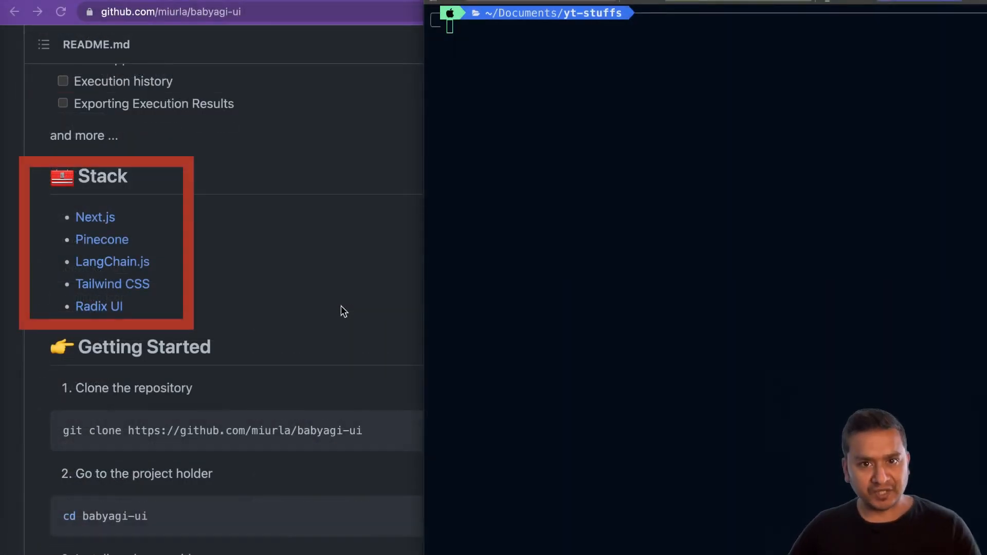
mouse_move(82, 173)
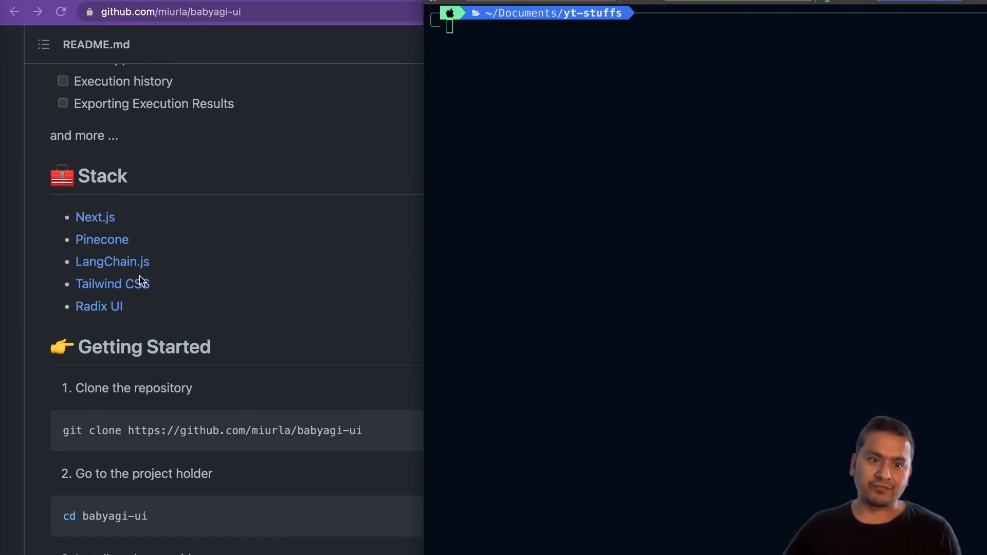
mouse_move(120, 308)
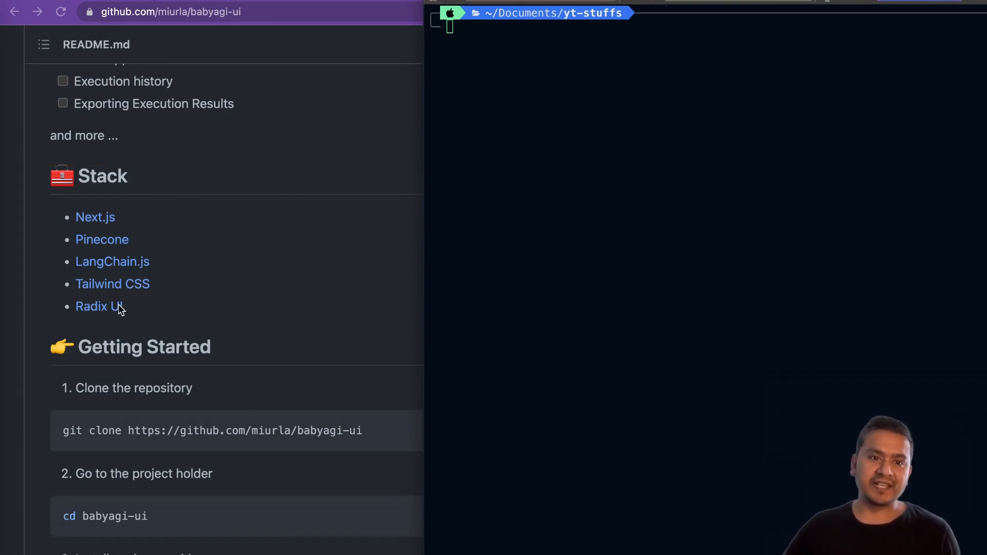
Step: Scroll the babyagi-ui README past the Stack list to Getting Started
scroll("down", 3)
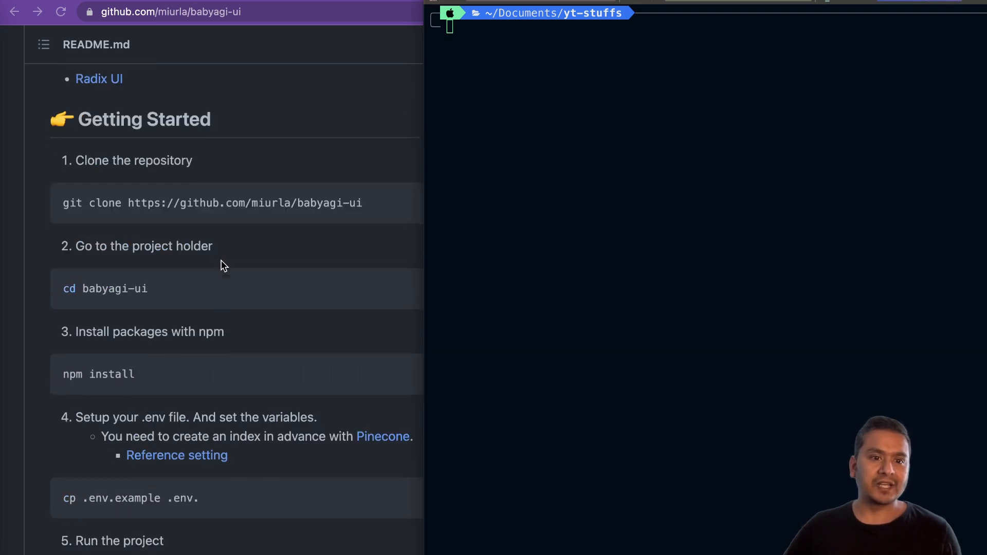
scroll("down", 3)
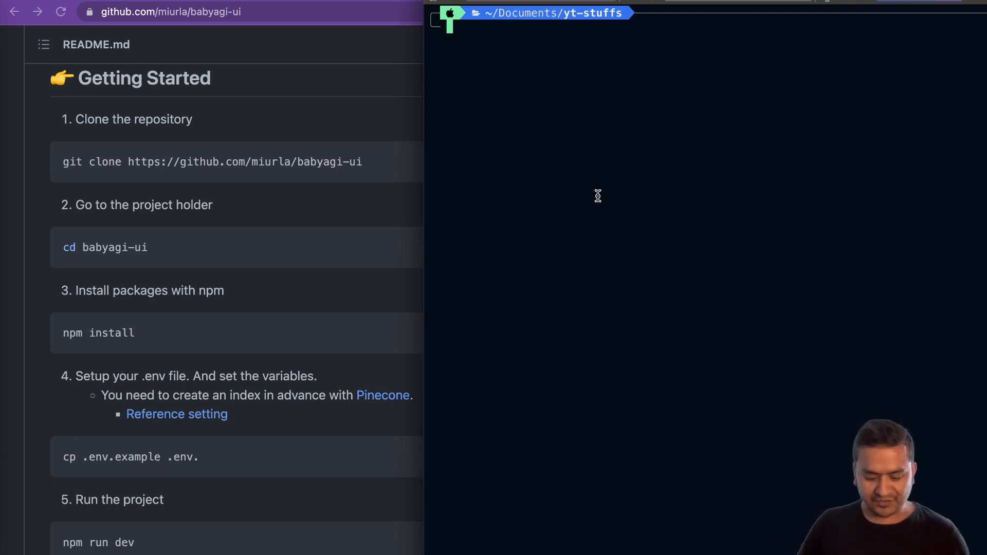
type("git clone https://github.com/miurla/babyagi-ui")
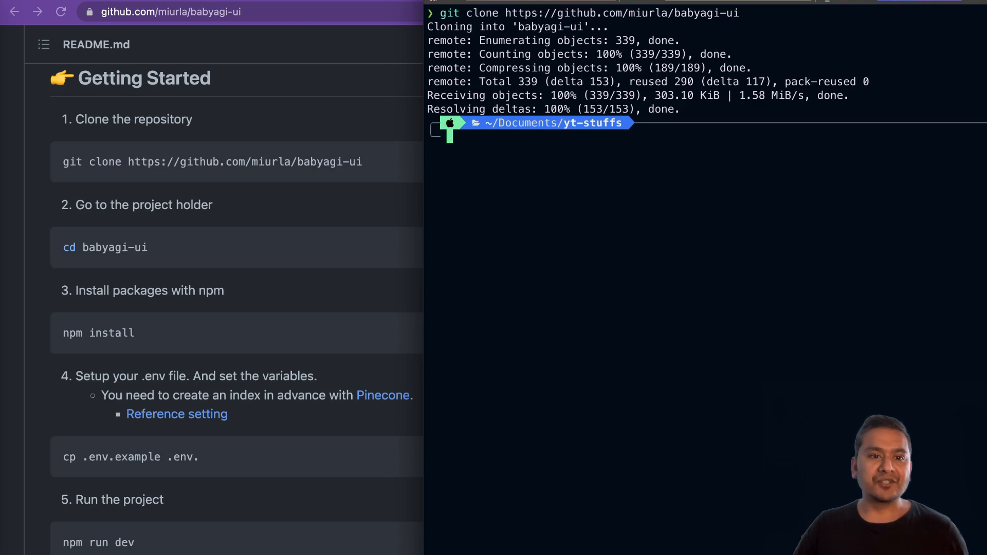
type("cd babyagi-ui")
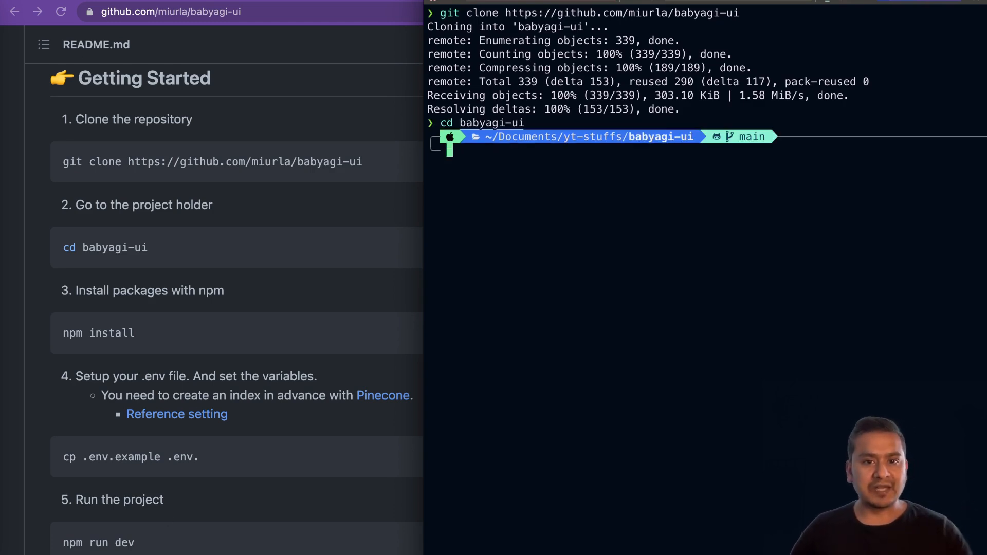
scroll("down", 3)
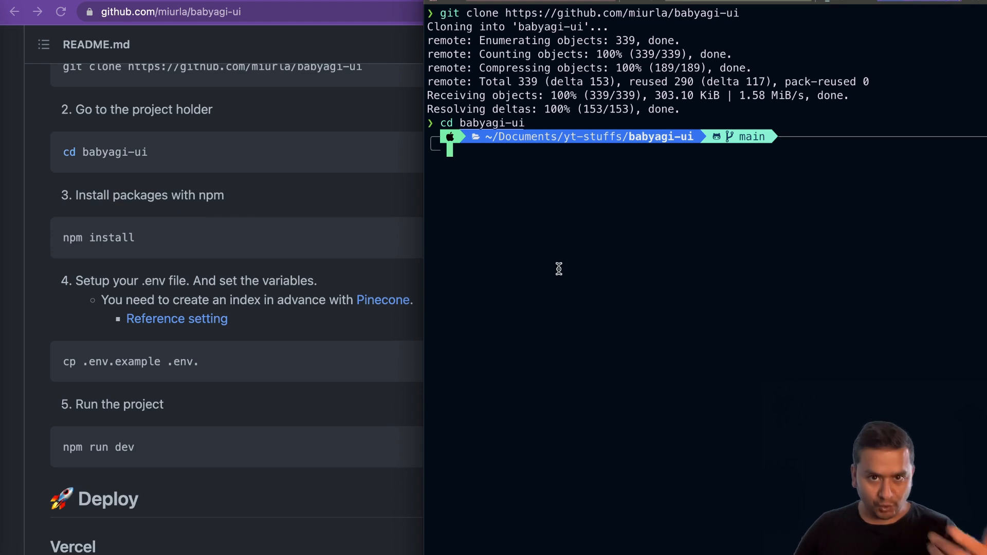
Step: Check the installed Node (v19.8.1) and npm (9.5.1) versions
type("node -v")
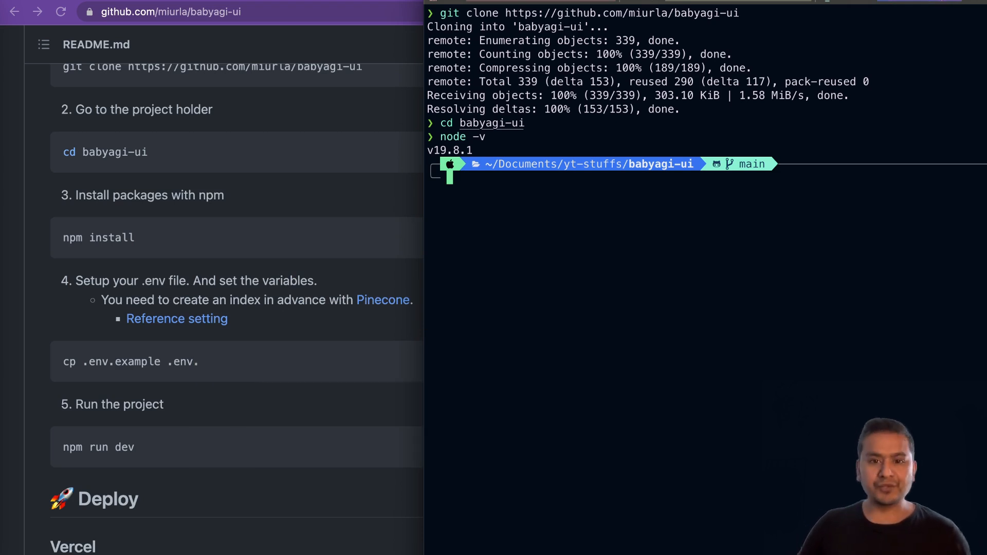
type("npm --version")
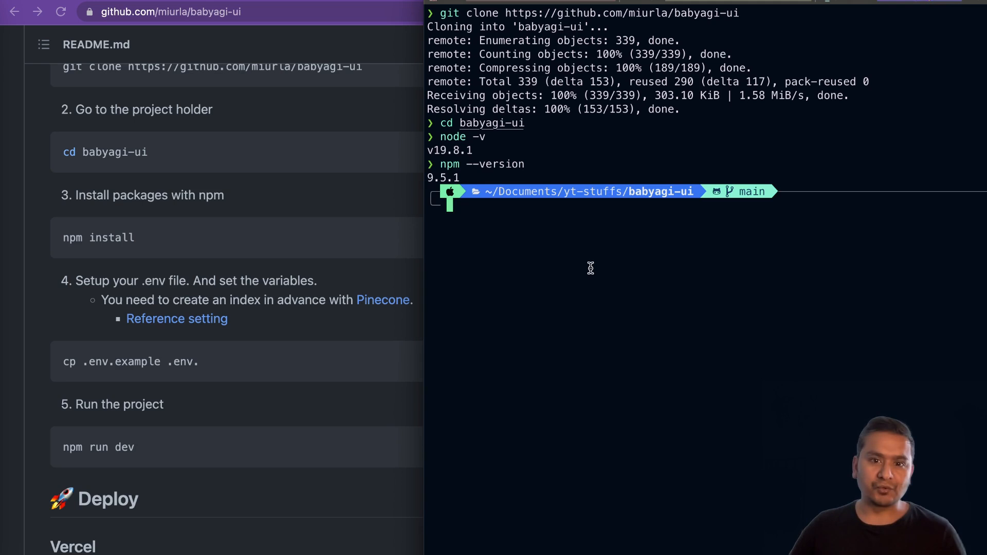
type("npm --version")
type("npm install")
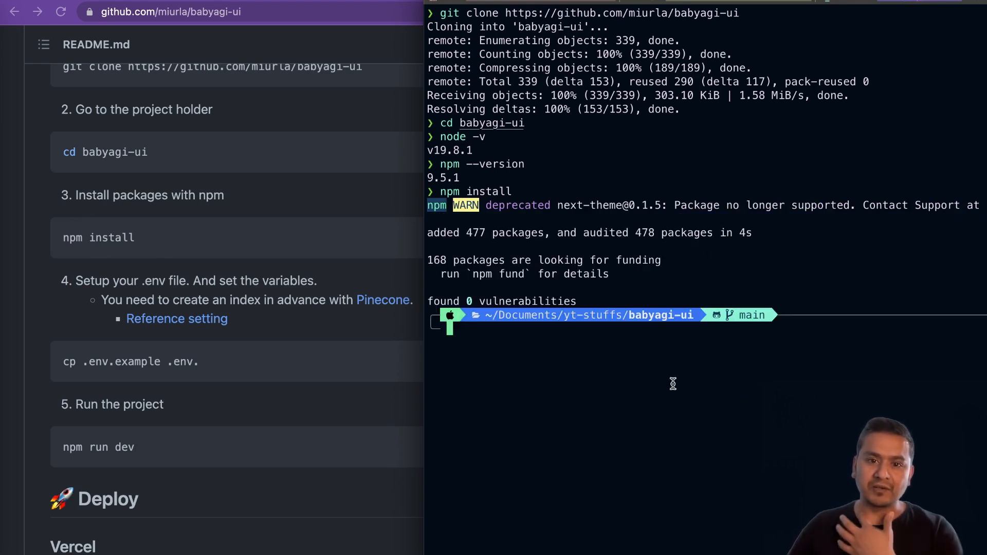
mouse_move(455, 246)
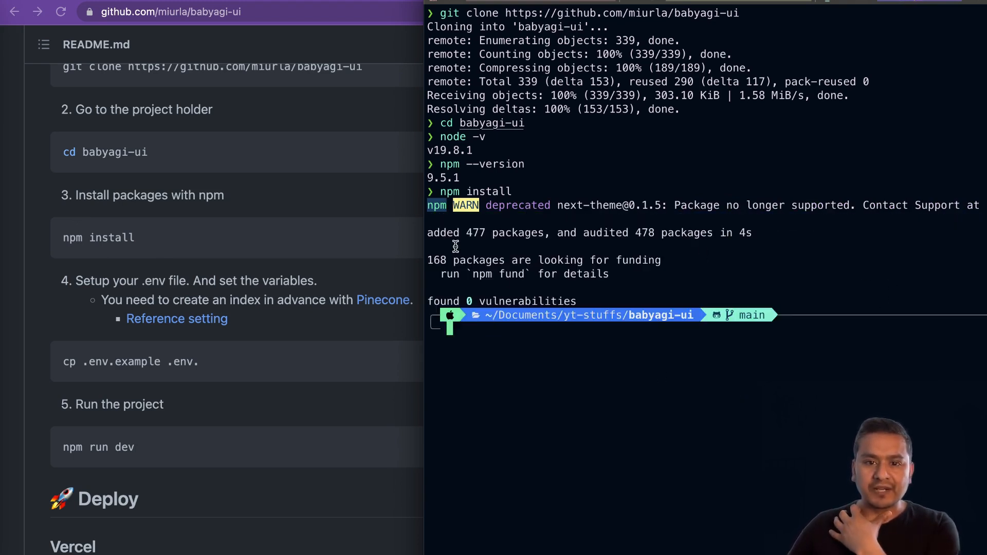
mouse_move(585, 242)
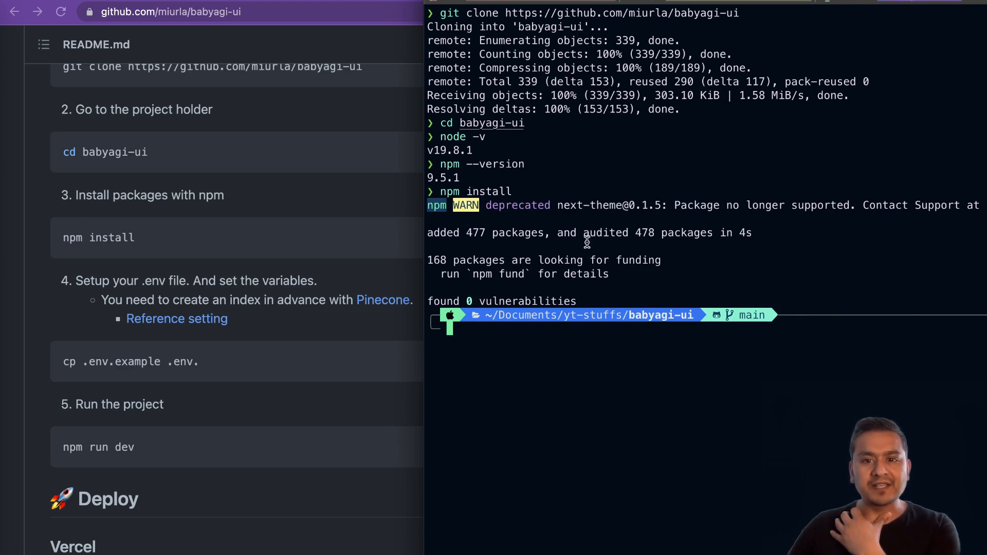
mouse_move(620, 271)
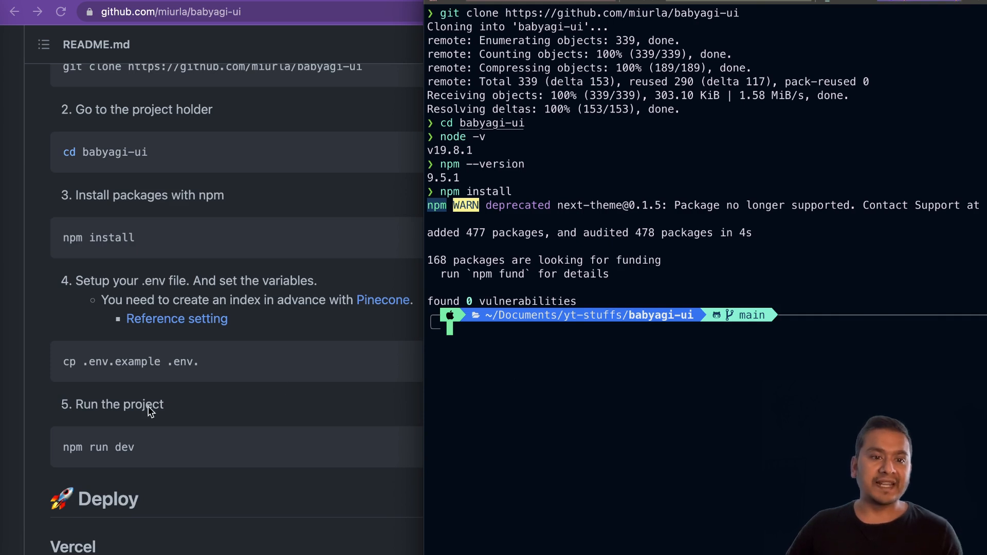
mouse_move(87, 376)
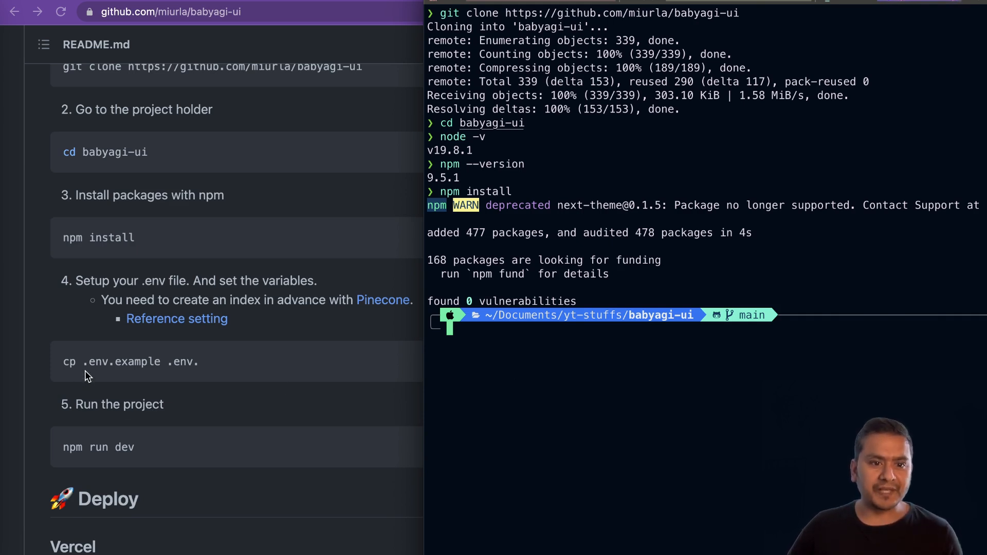
Step: Copy .env.example to .env, inspect it in vim, then enter npm install and npm run dev
type("cd babyagi-ui")
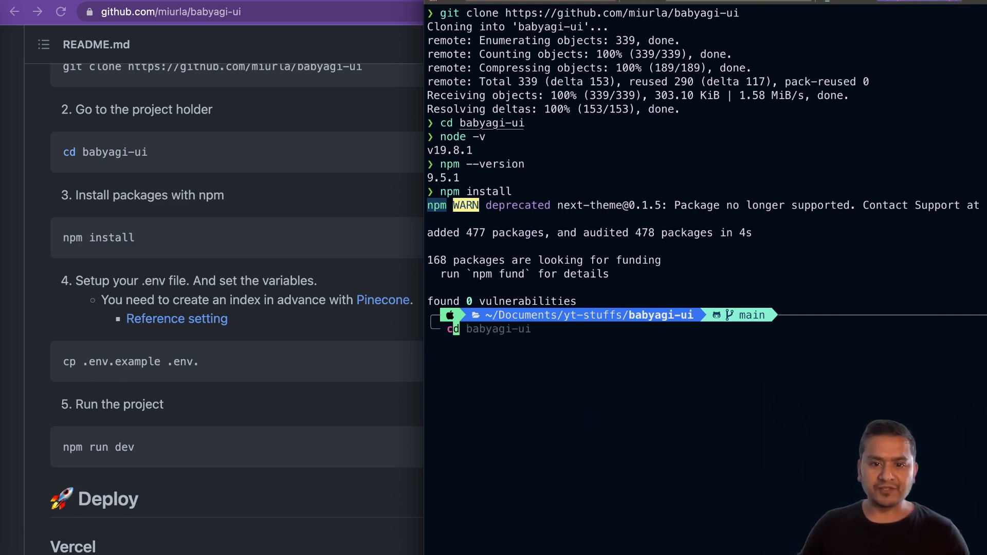
type("cp .env.example .env")
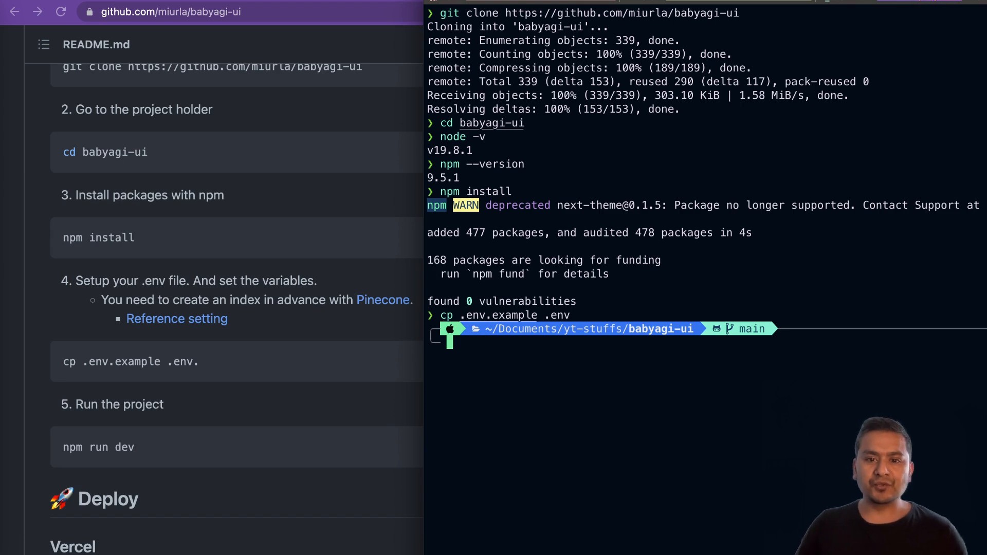
type("vim .e")
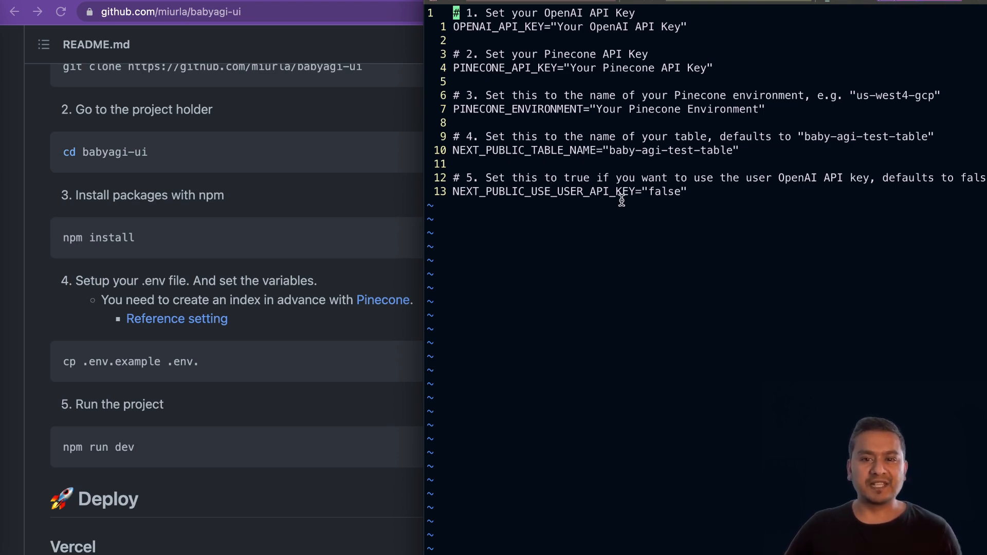
mouse_move(614, 274)
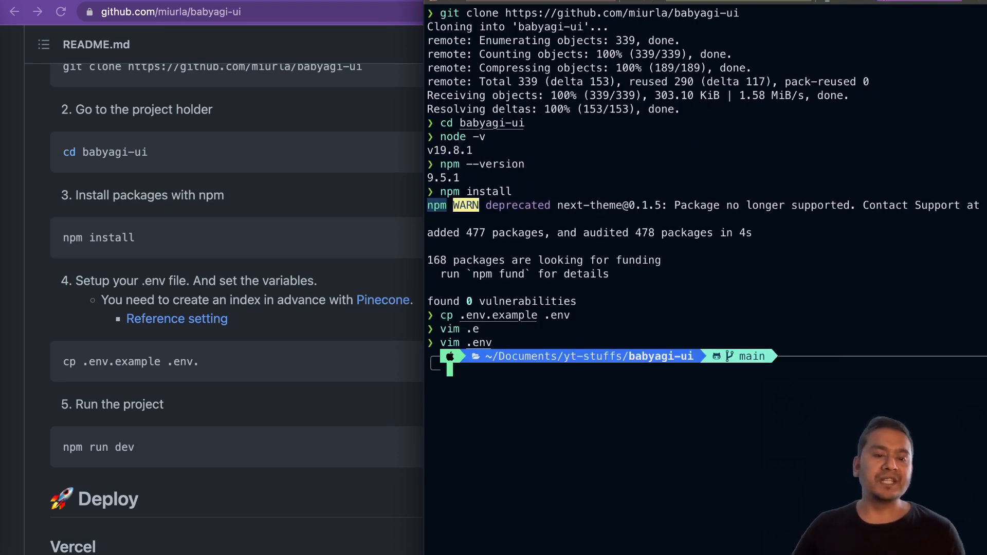
type("npm install")
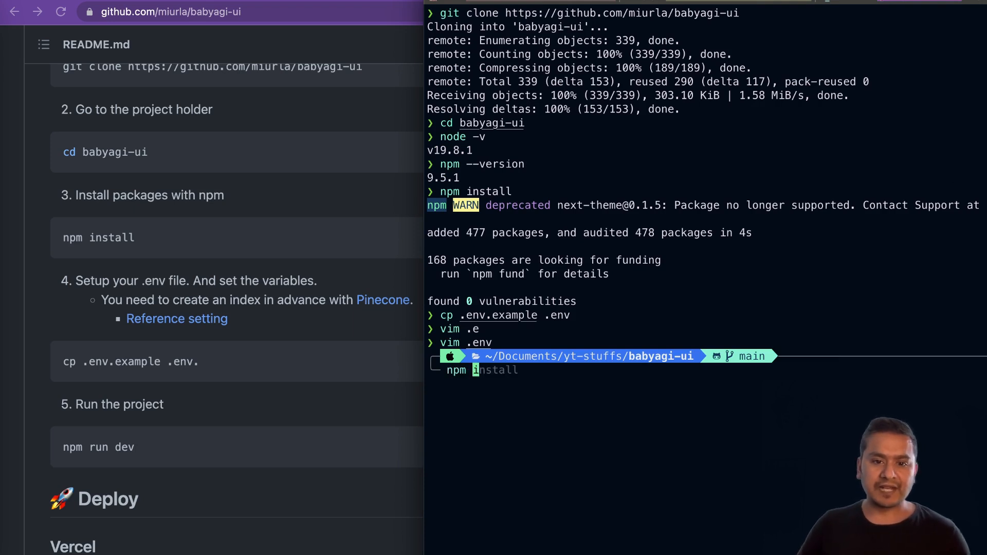
type("npm run dev")
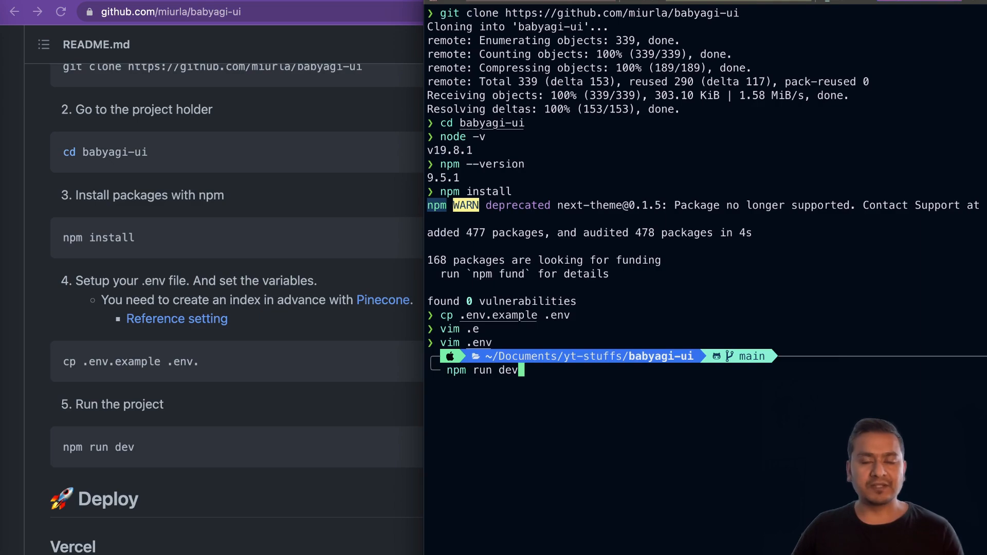
Step: Launch the BabyAGI UI dev server with npm run dev
key("enter")
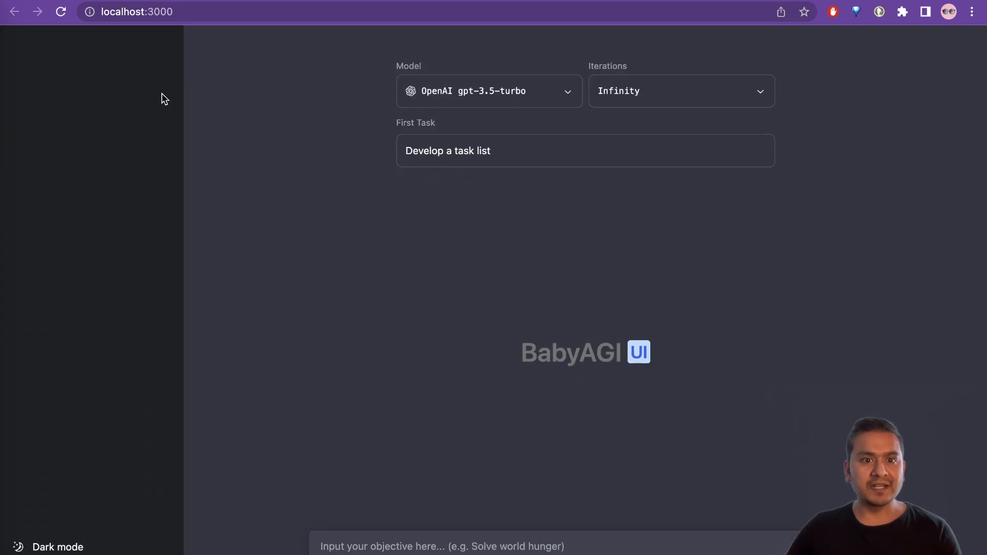
mouse_move(402, 333)
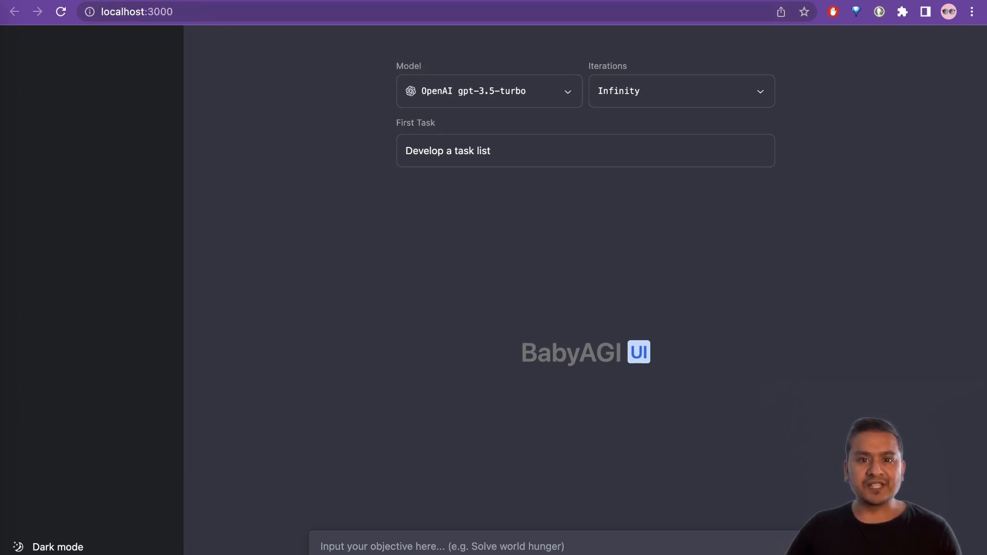
mouse_move(356, 246)
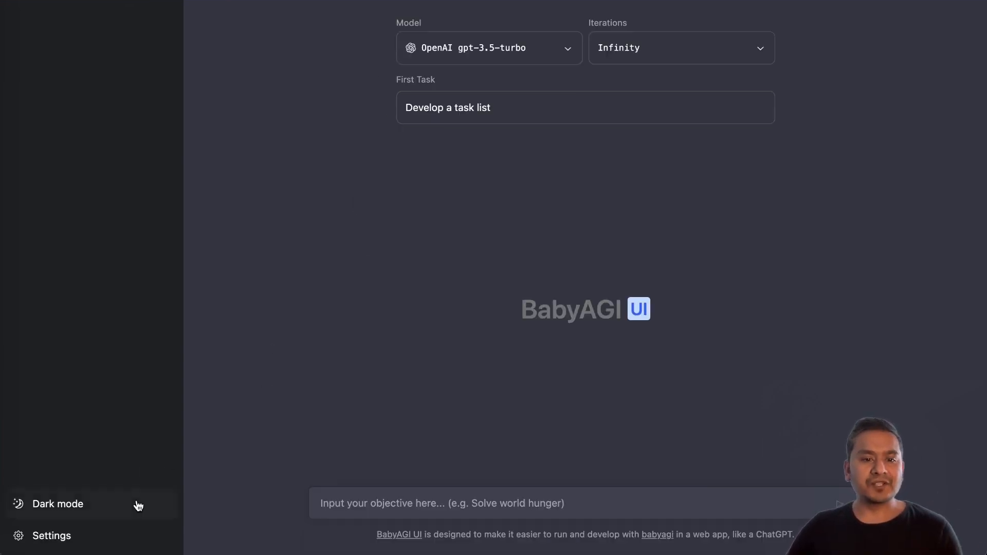
mouse_move(437, 32)
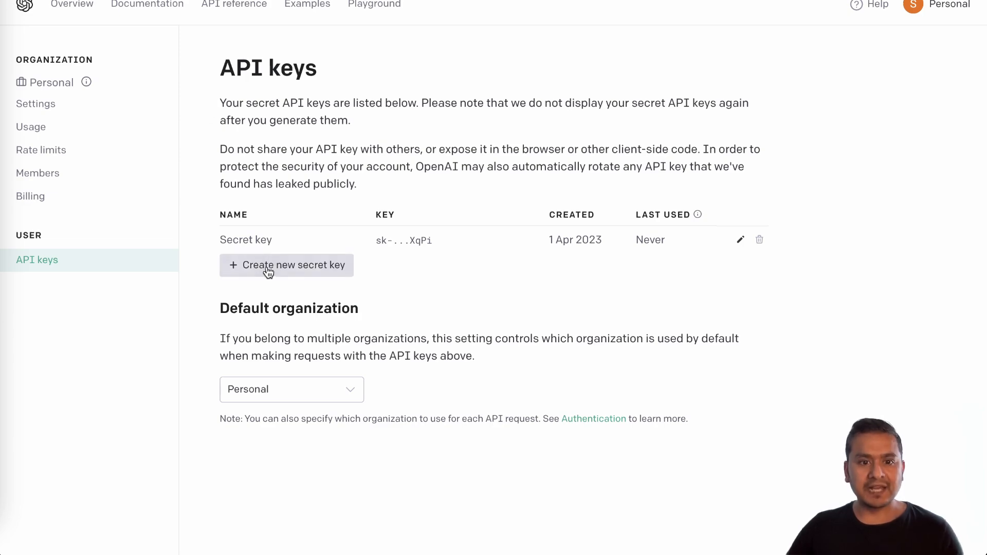
Step: Generate a new OpenAI secret key and save it as BabyAGI UI's OpenAI API Key
left_click(286, 264)
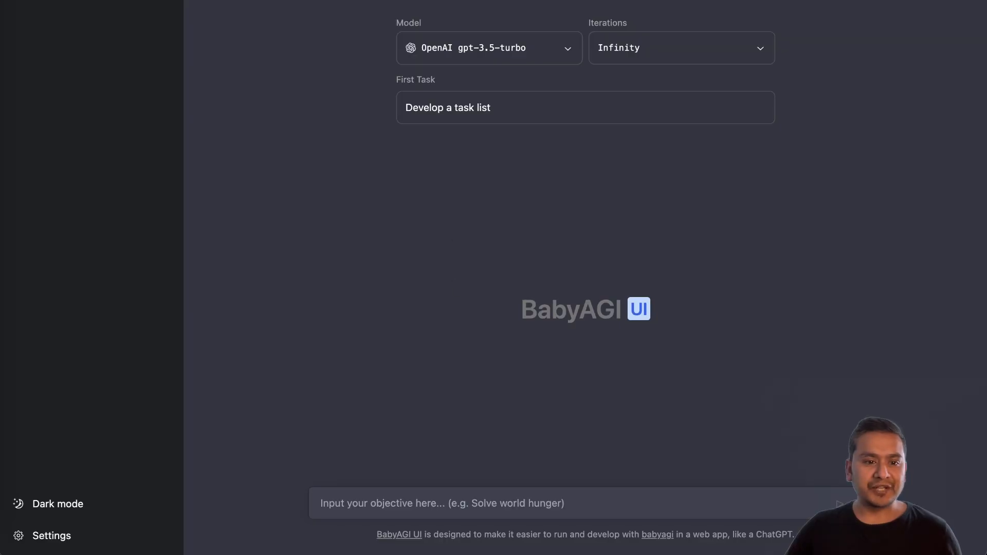
left_click(51, 536)
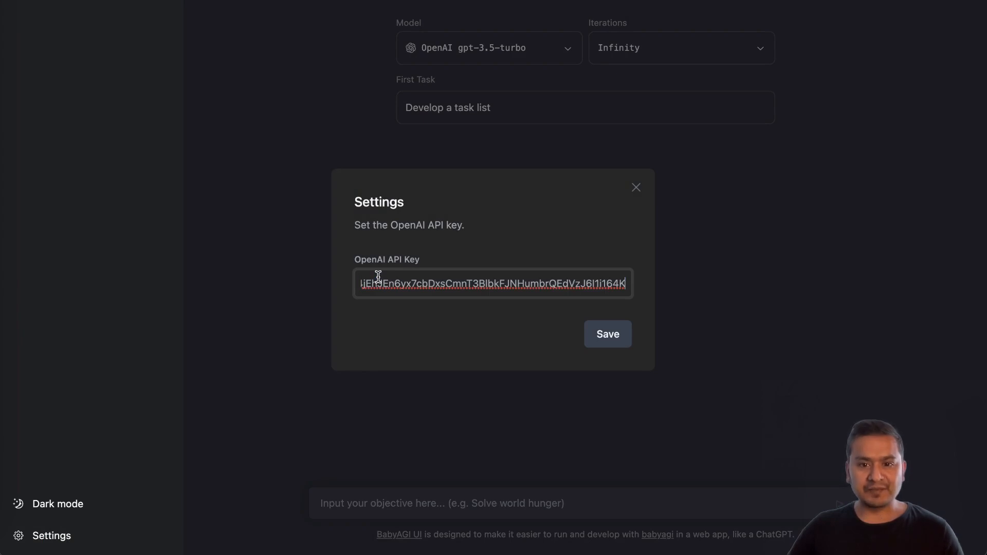
left_click(606, 334)
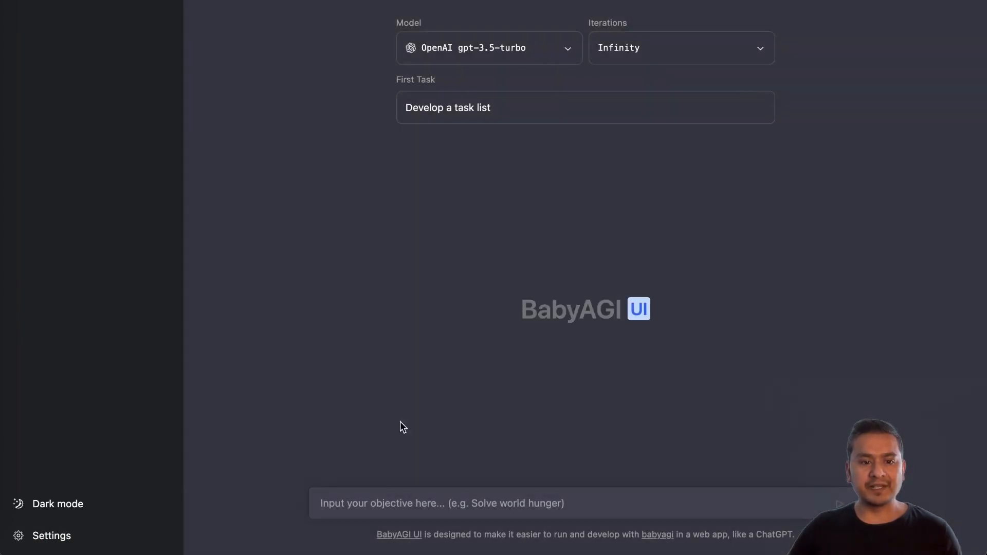
mouse_move(458, 80)
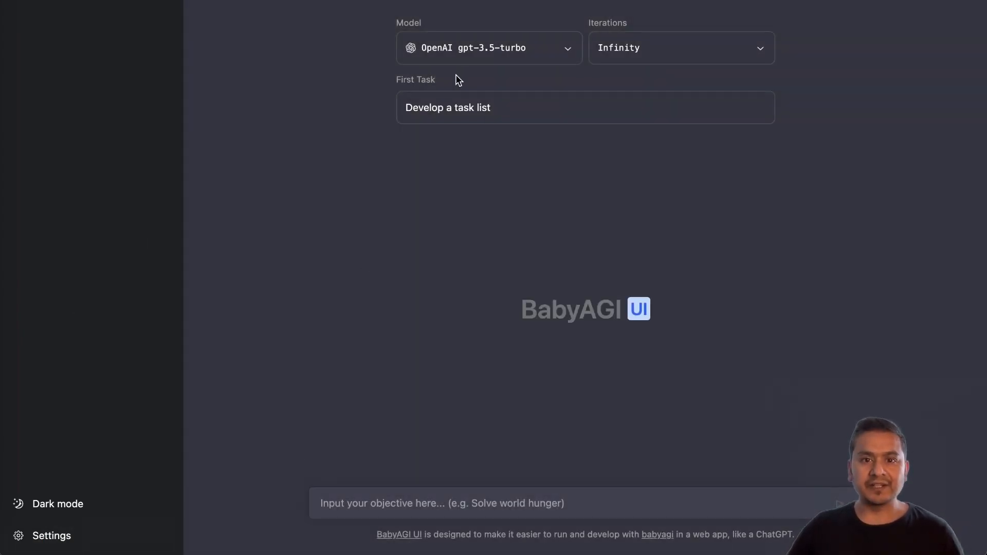
Step: Confirm gpt-3.5-turbo in the Model dropdown, choose 10 Iterations, and focus the objective field
left_click(489, 48)
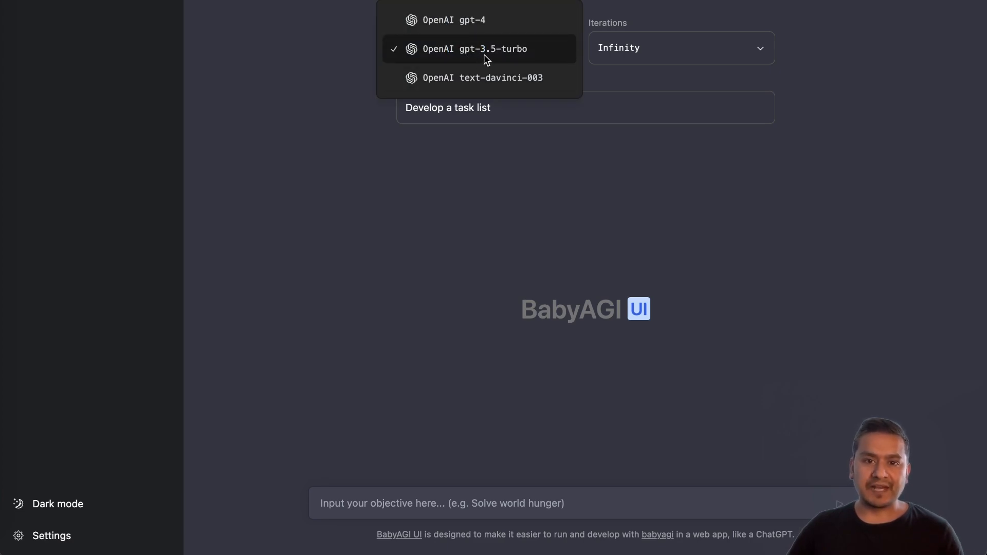
left_click(475, 49)
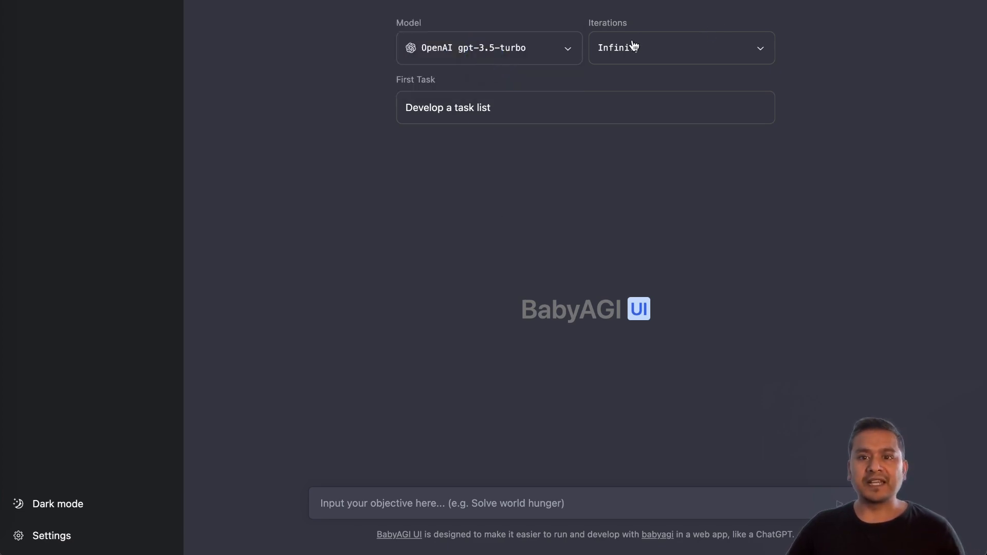
left_click(681, 48)
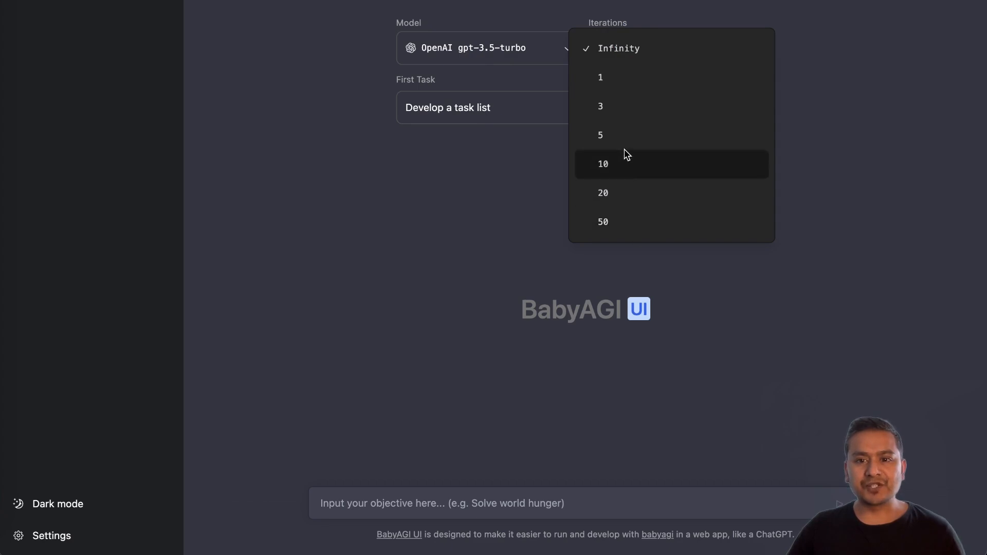
left_click(603, 163)
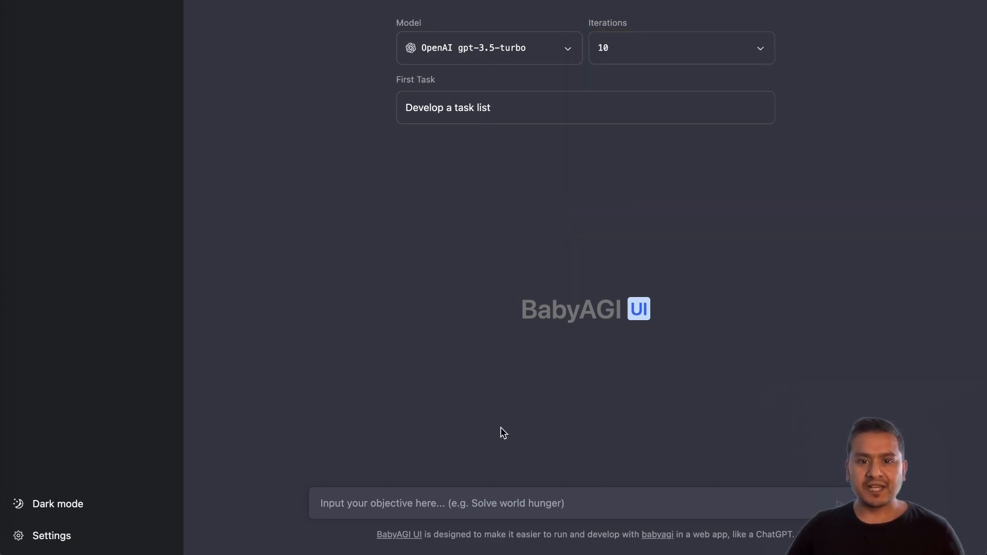
left_click(441, 503)
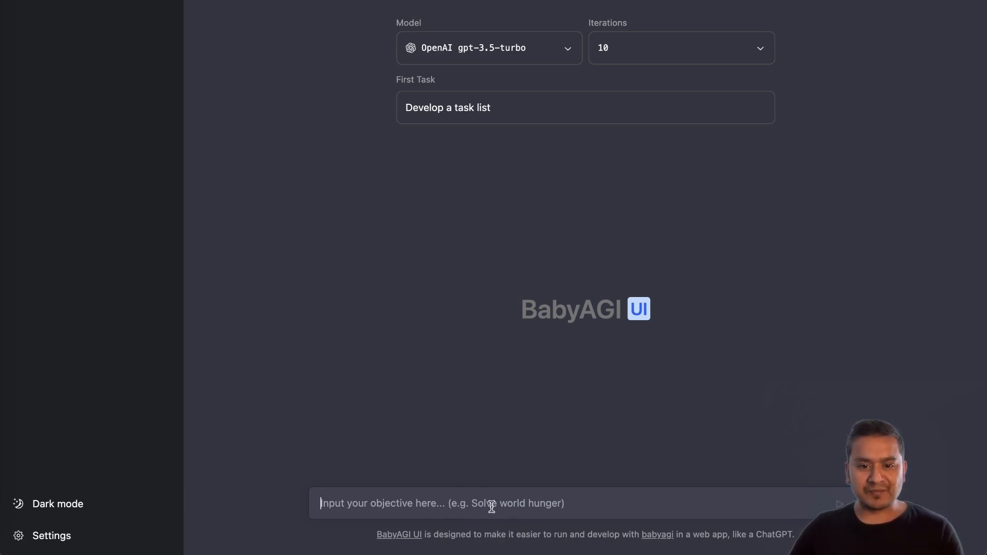
Step: Enter the objective 'solve world hunger' and start the agent
type("solve world hung")
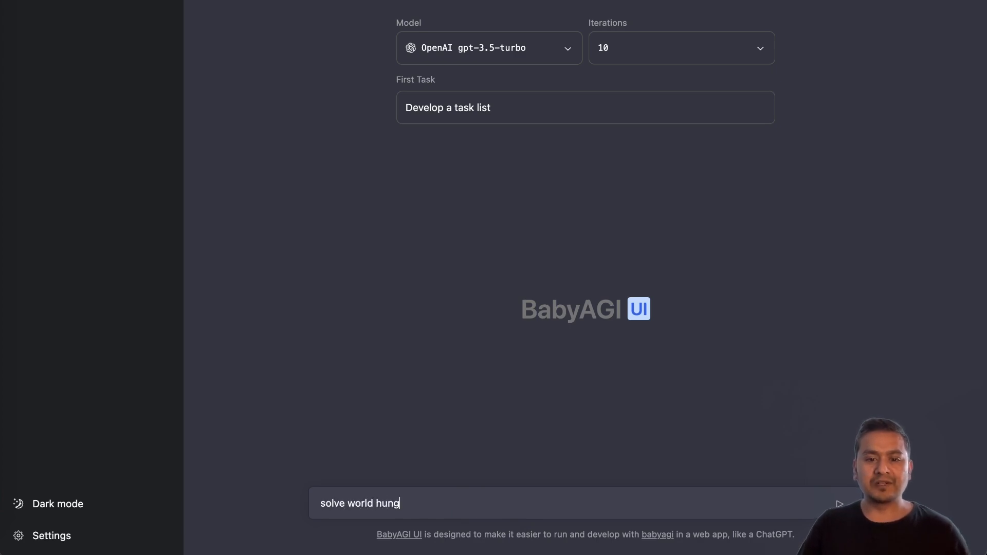
type("er")
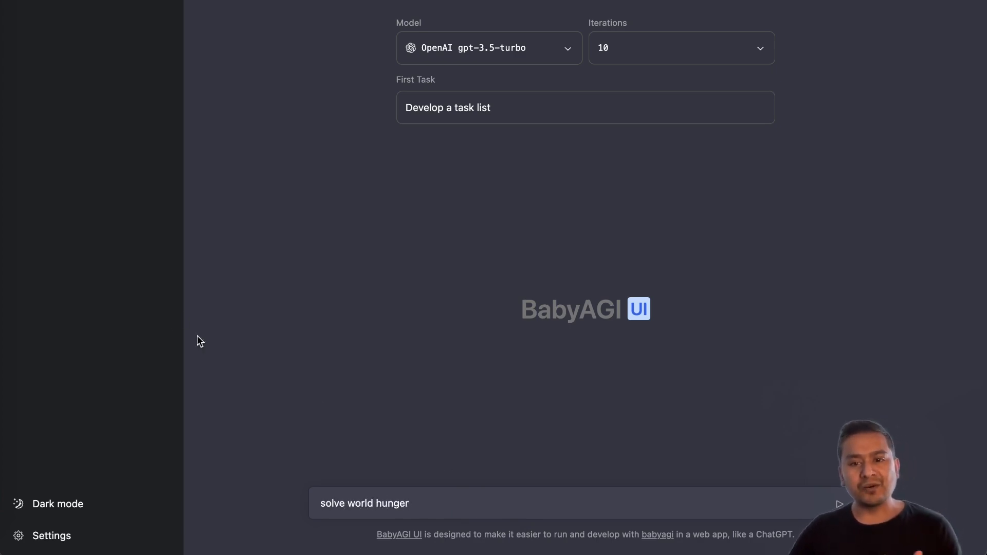
left_click(839, 503)
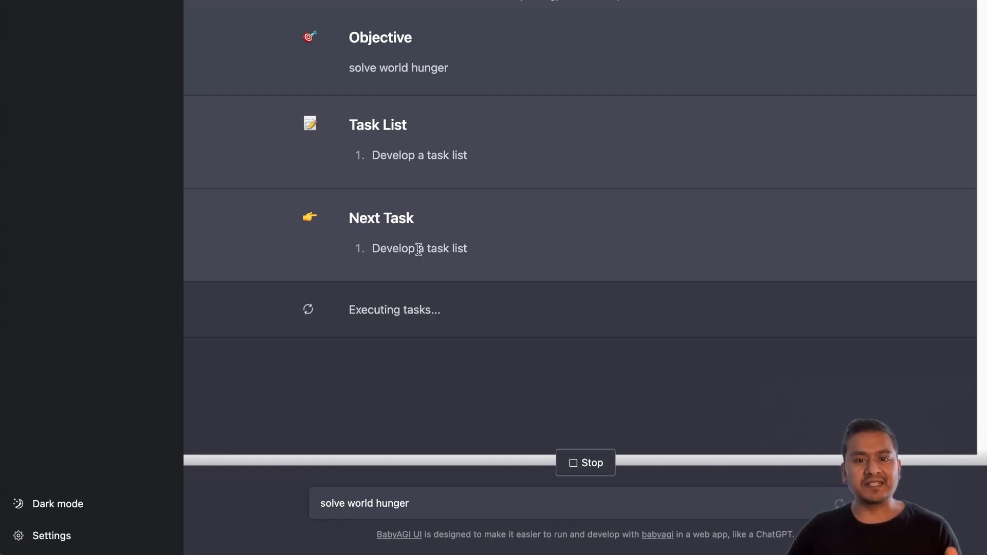
mouse_move(491, 266)
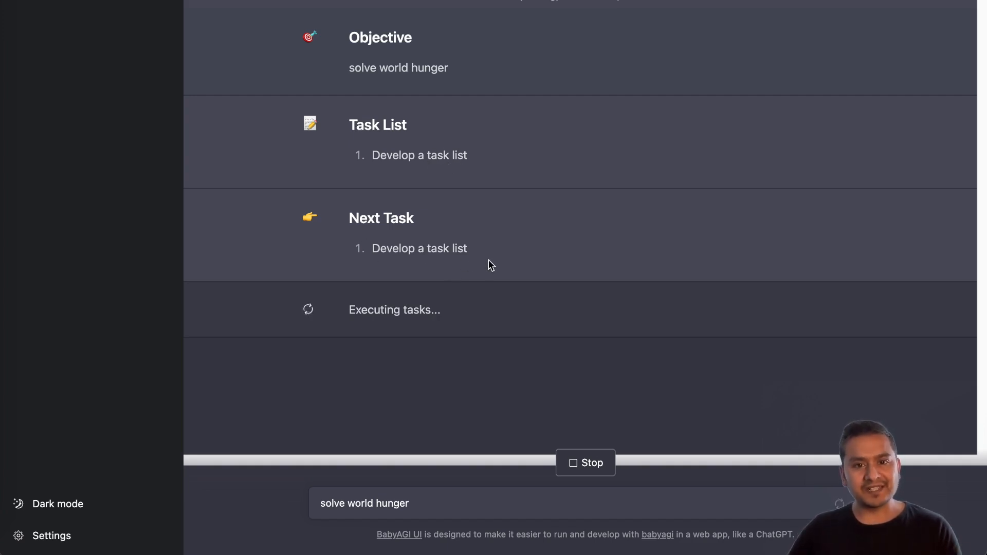
mouse_move(378, 332)
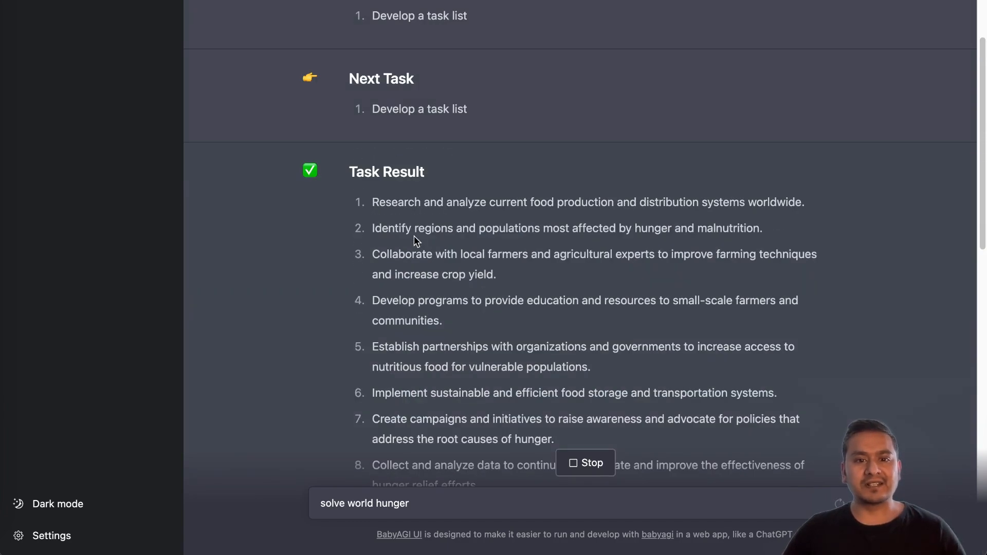
Step: Scroll through the hunger relief programs review result while the agent creates new tasks
scroll("down", 3)
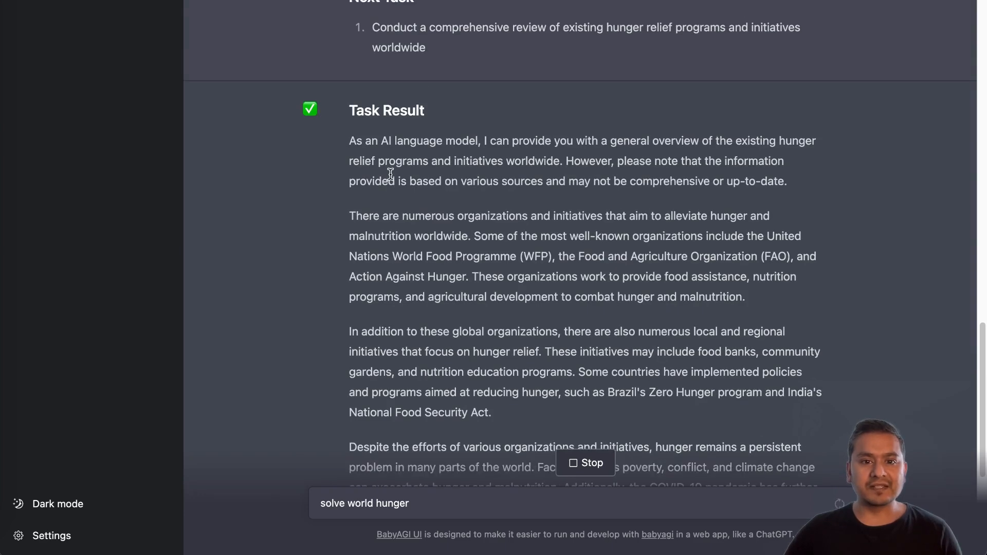
scroll("down", 3)
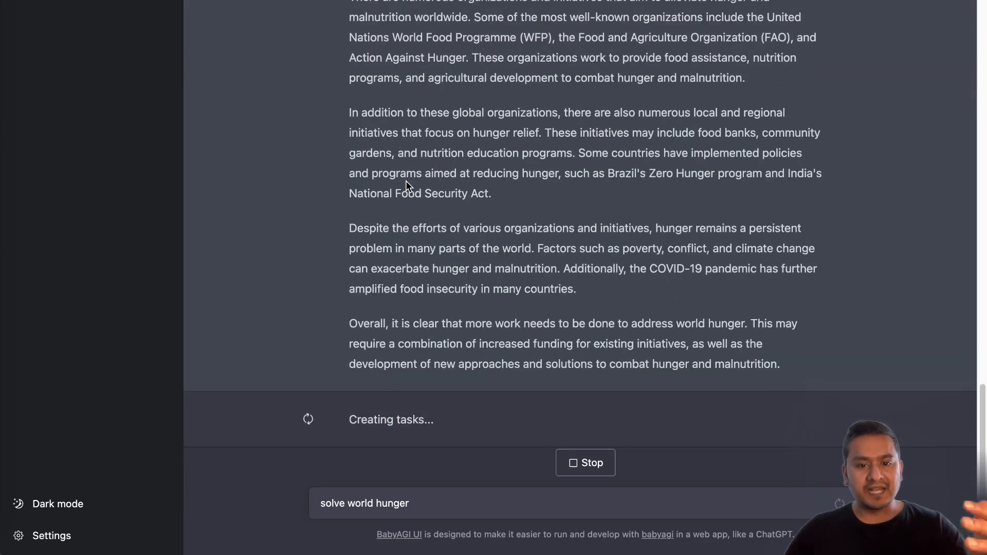
mouse_move(592, 456)
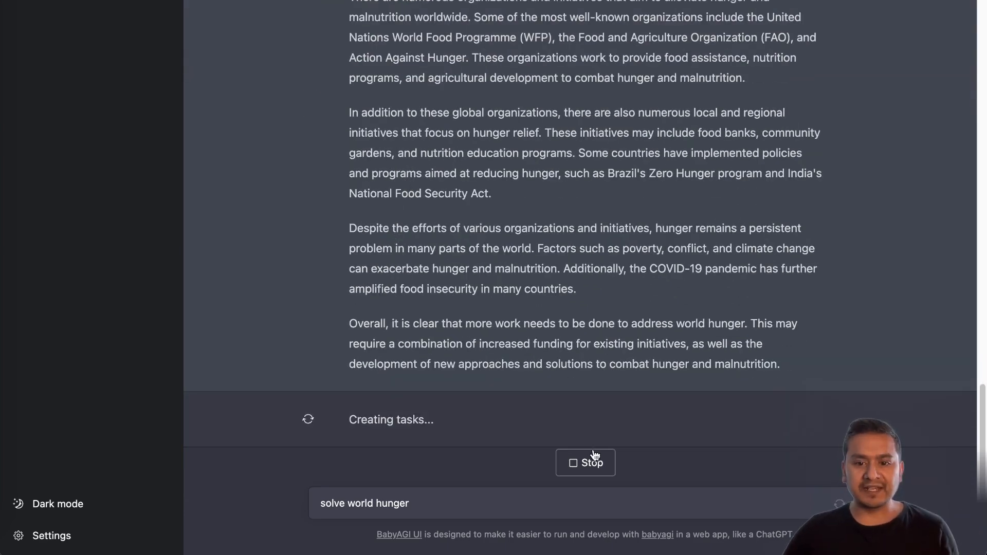